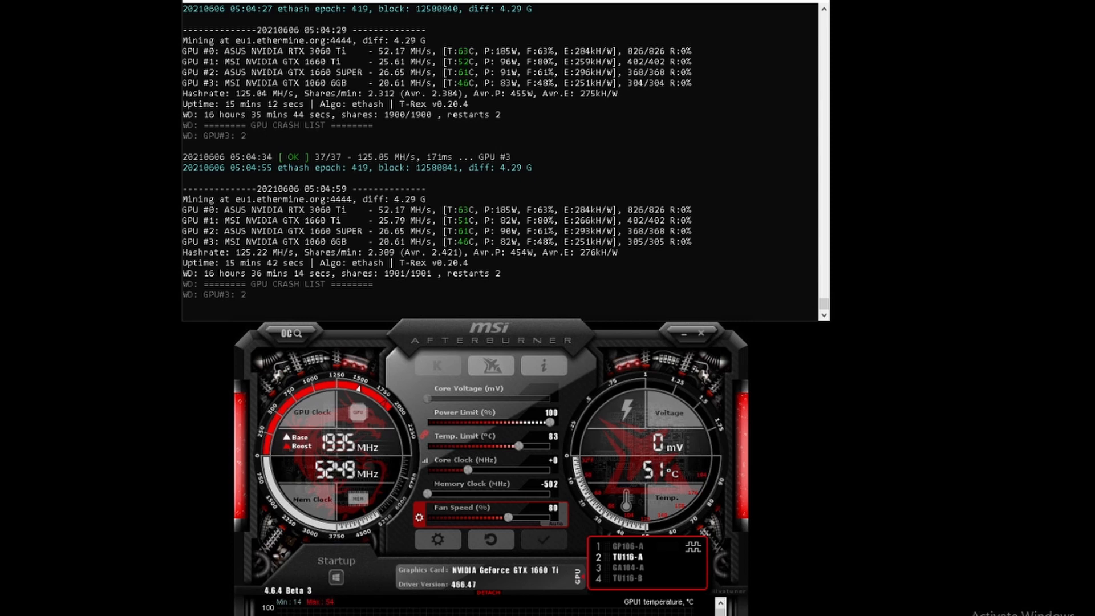
# Lower the Memory Clock offset from -502 to -250 for 5500 MHz memory
pyautogui.scroll(-3)
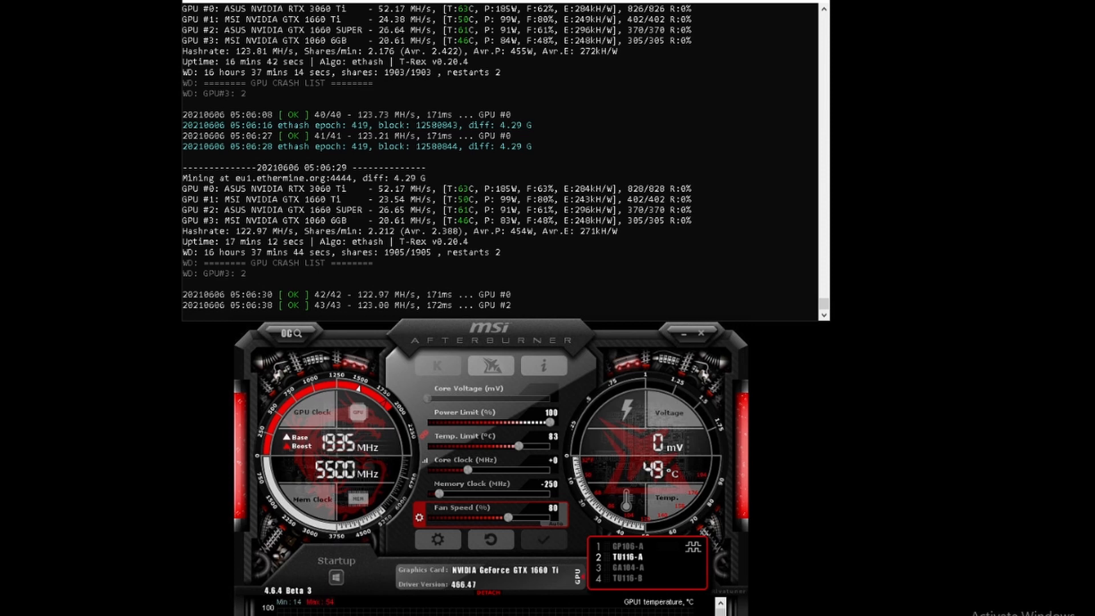
pyautogui.moveTo(551, 492)
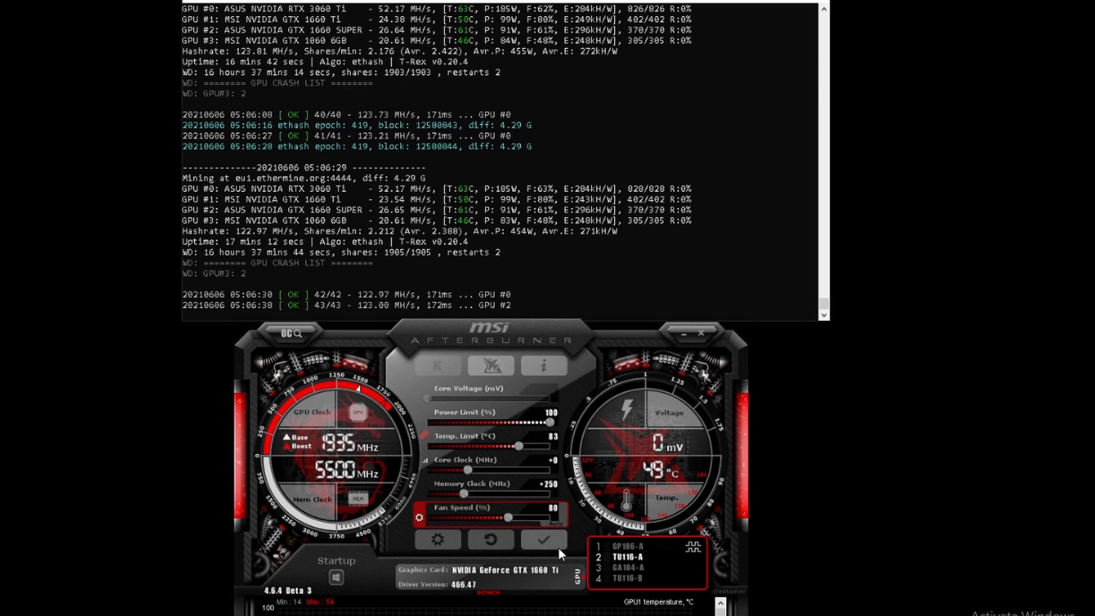
pyautogui.moveTo(126, 436)
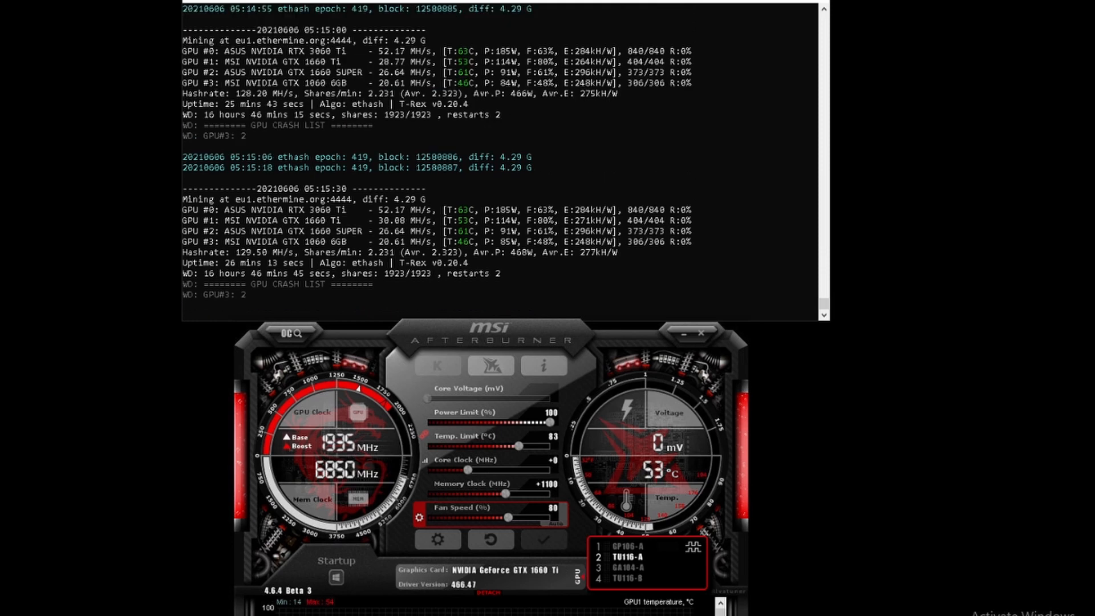
# Adjust the clock slider toward the +1100 memory / -300 core settings
pyautogui.scroll(-3)
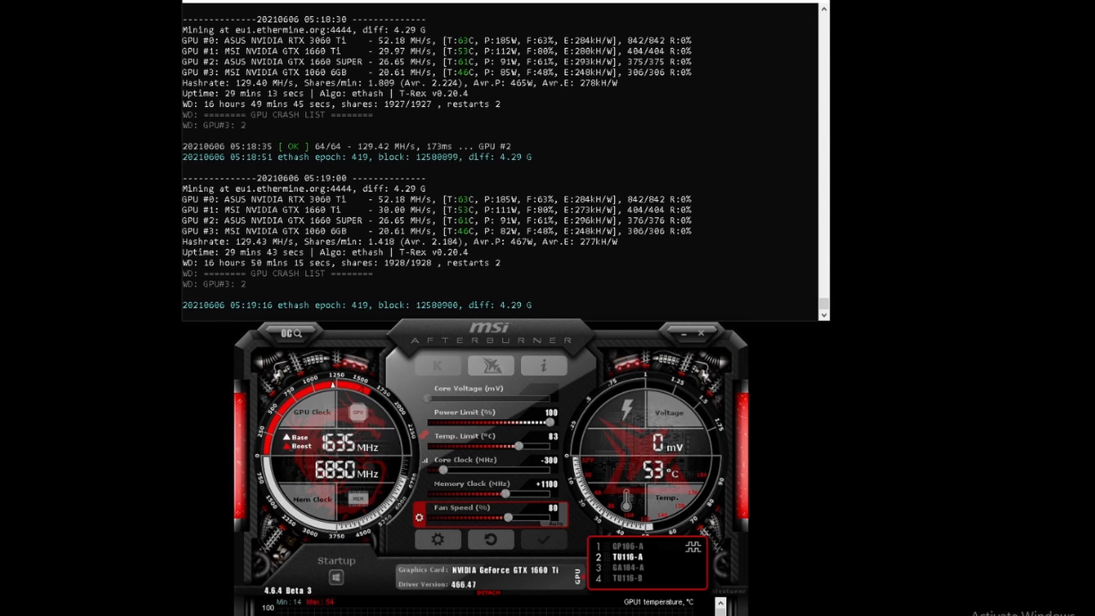
pyautogui.moveTo(550, 466)
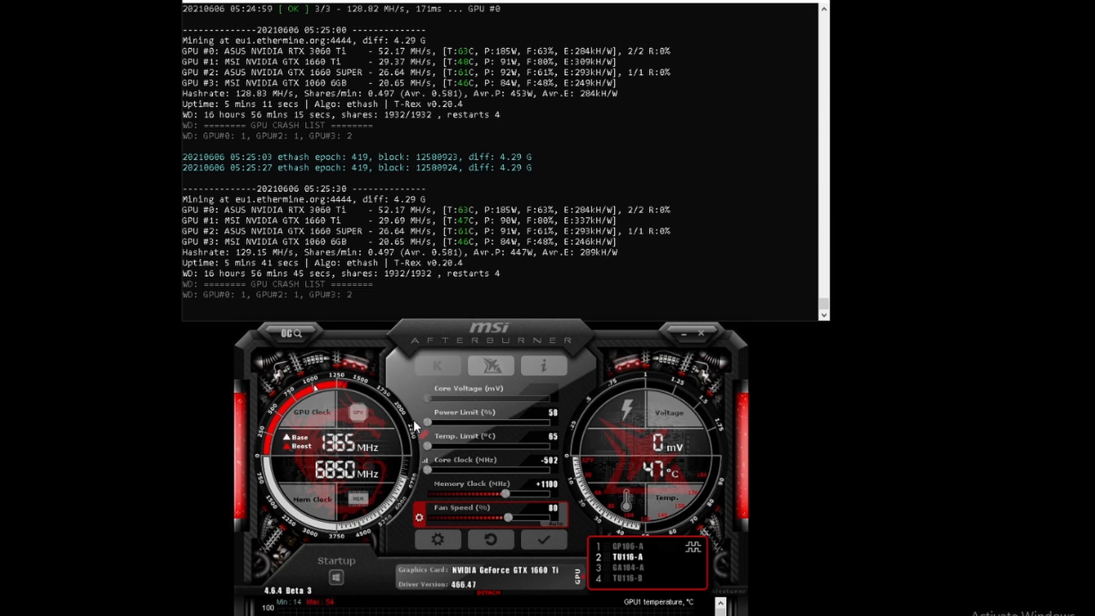
# Apply power limit 58%, temp limit 65 °C and core clock -502
pyautogui.click(543, 539)
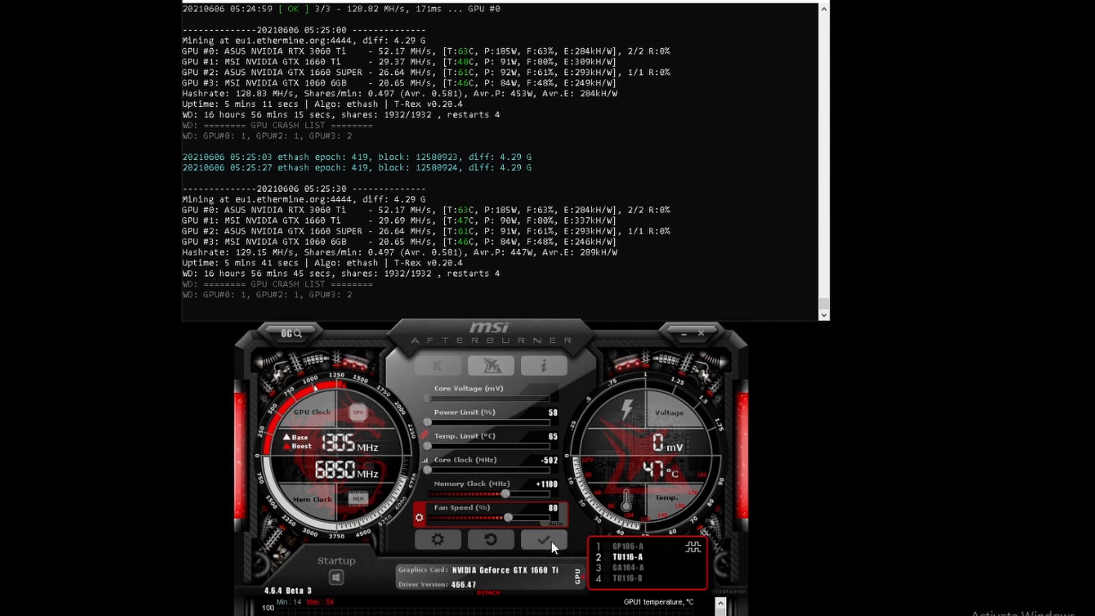